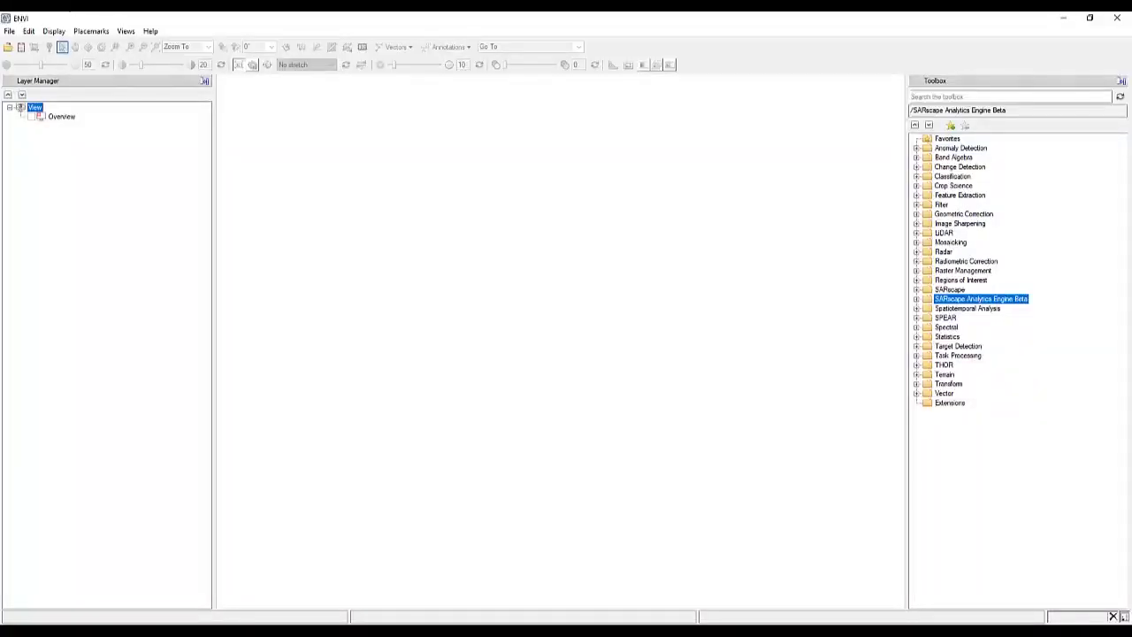
mouse_move(1030, 439)
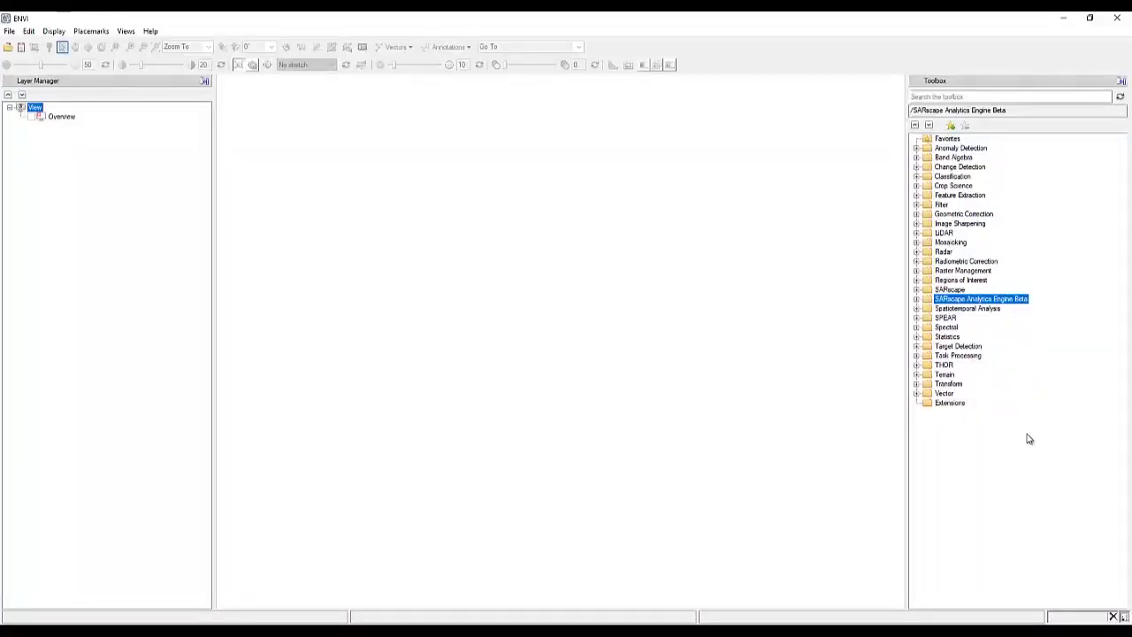
- Expand the SARscape Analytics Engine Beta folder in the Toolbox to reveal its tools
click(917, 297)
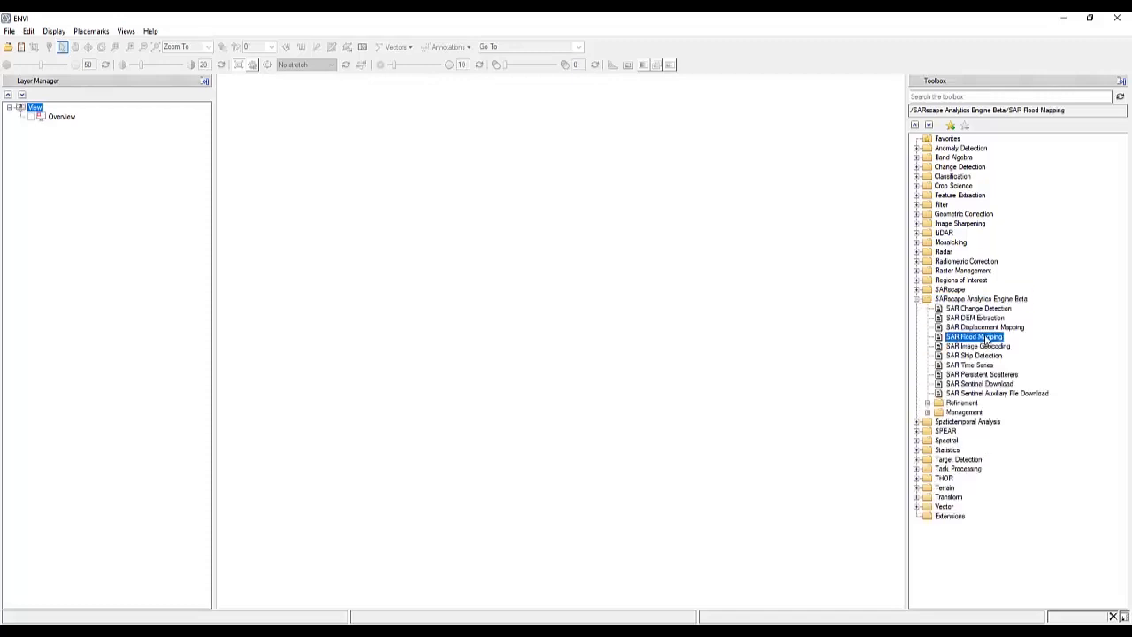
- Start SAR Flood Mapping and set manifest.safe as the post-event image
double_click(973, 336)
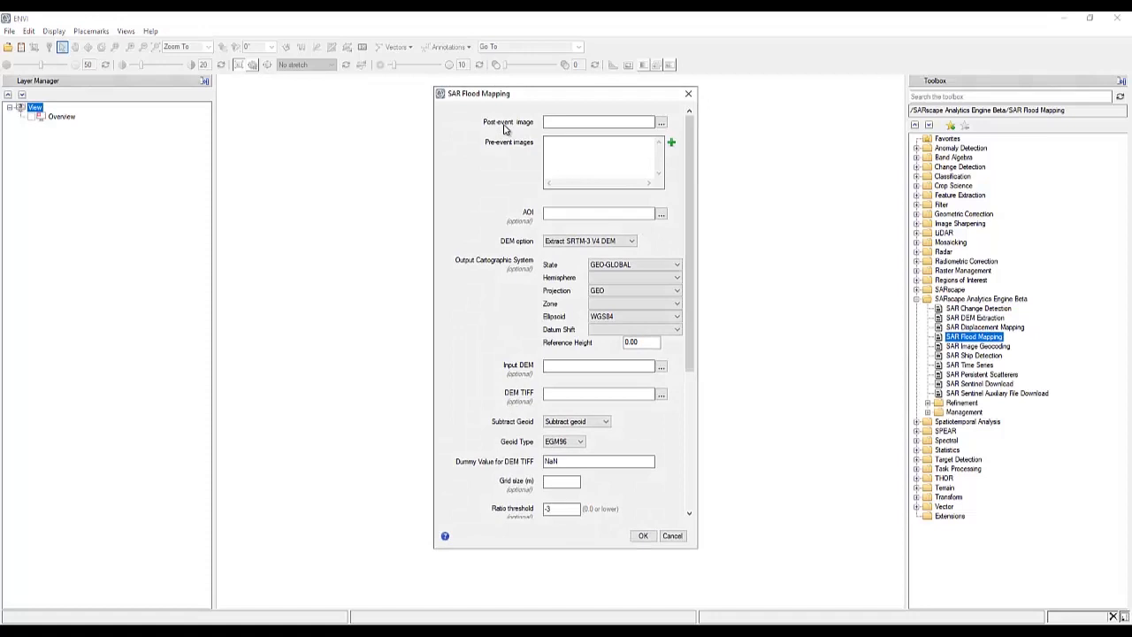
mouse_move(661, 122)
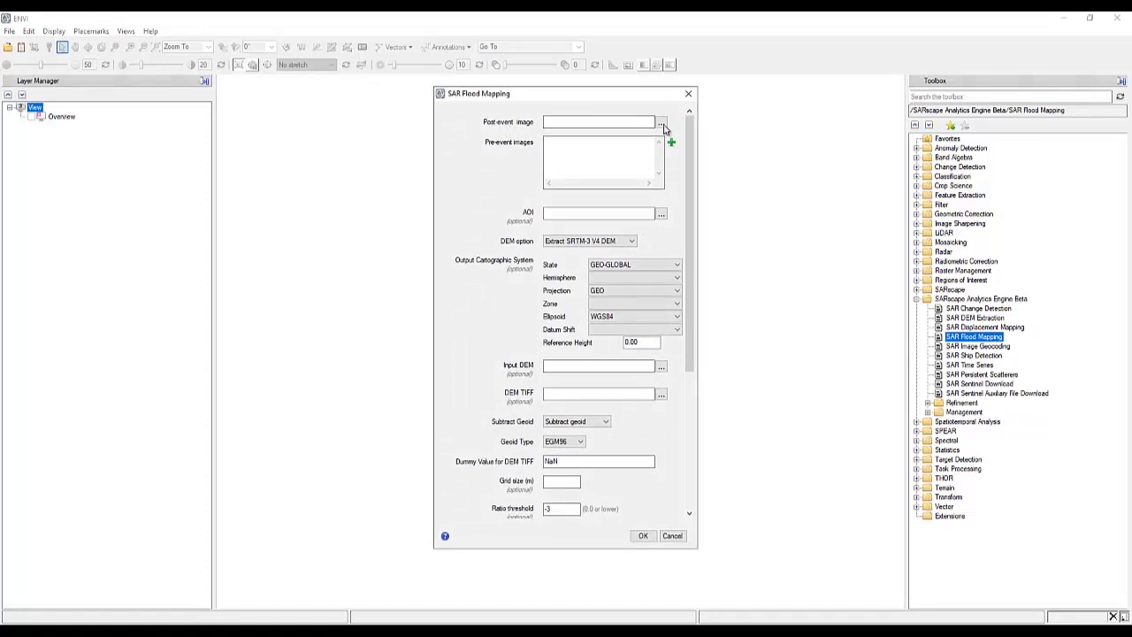
click(661, 122)
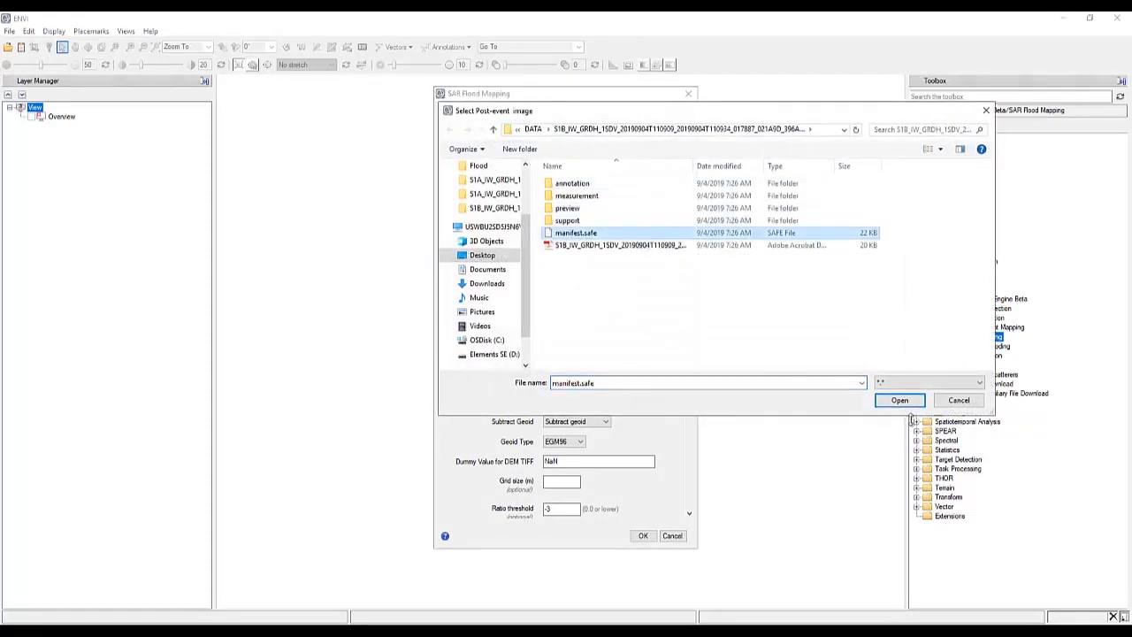
click(899, 400)
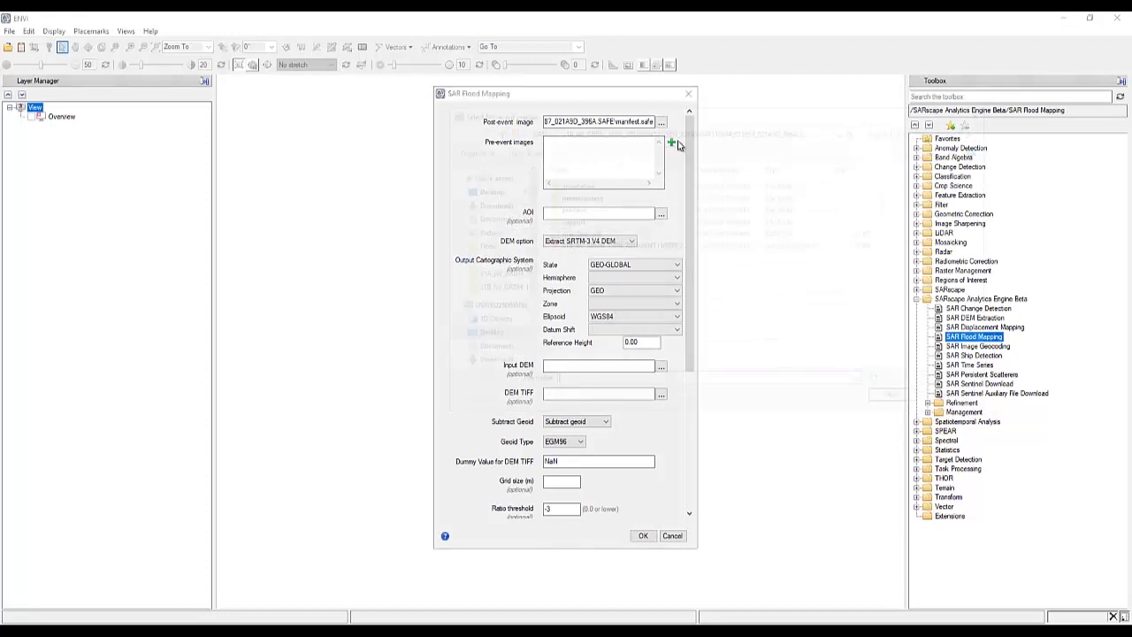
- Add the two pre-event Sentinel-1 scenes to the pre-event image list
click(672, 142)
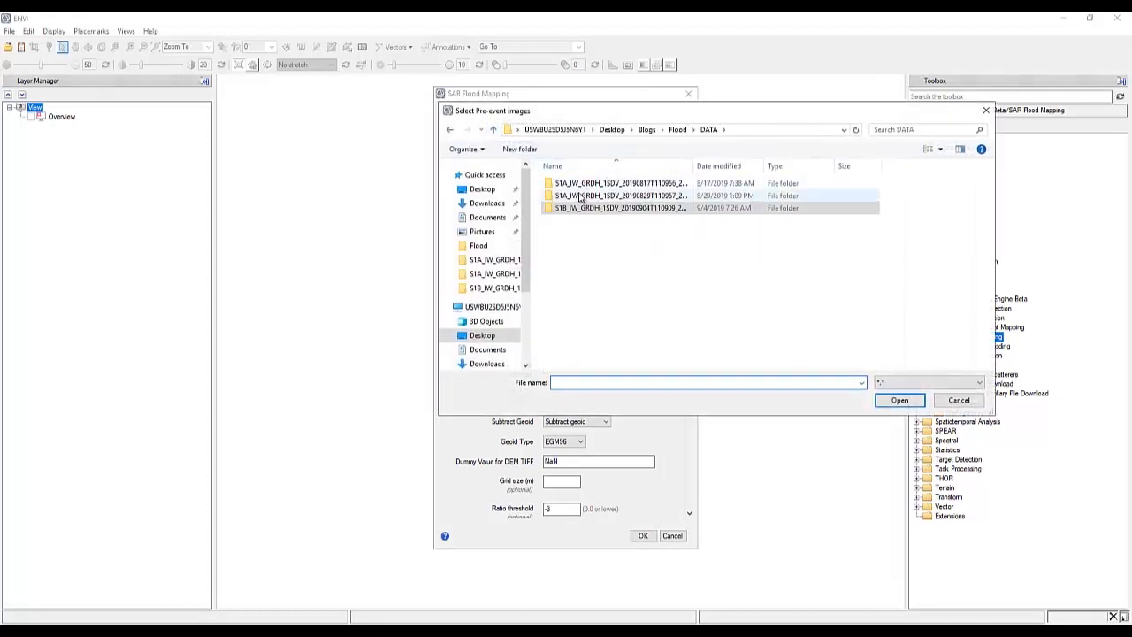
click(899, 400)
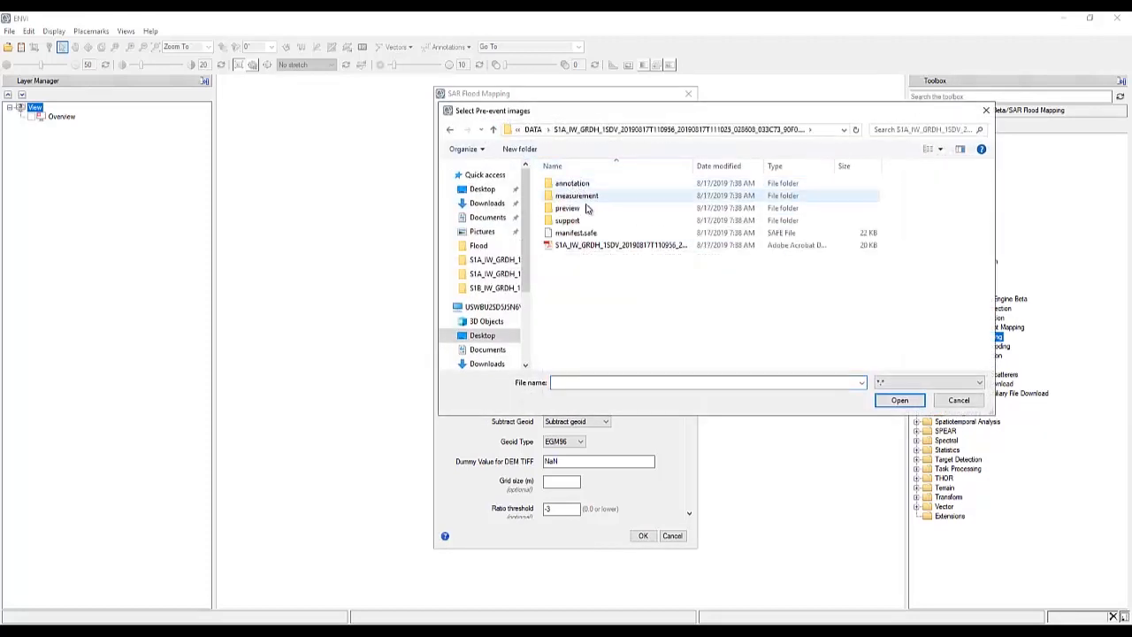
click(898, 400)
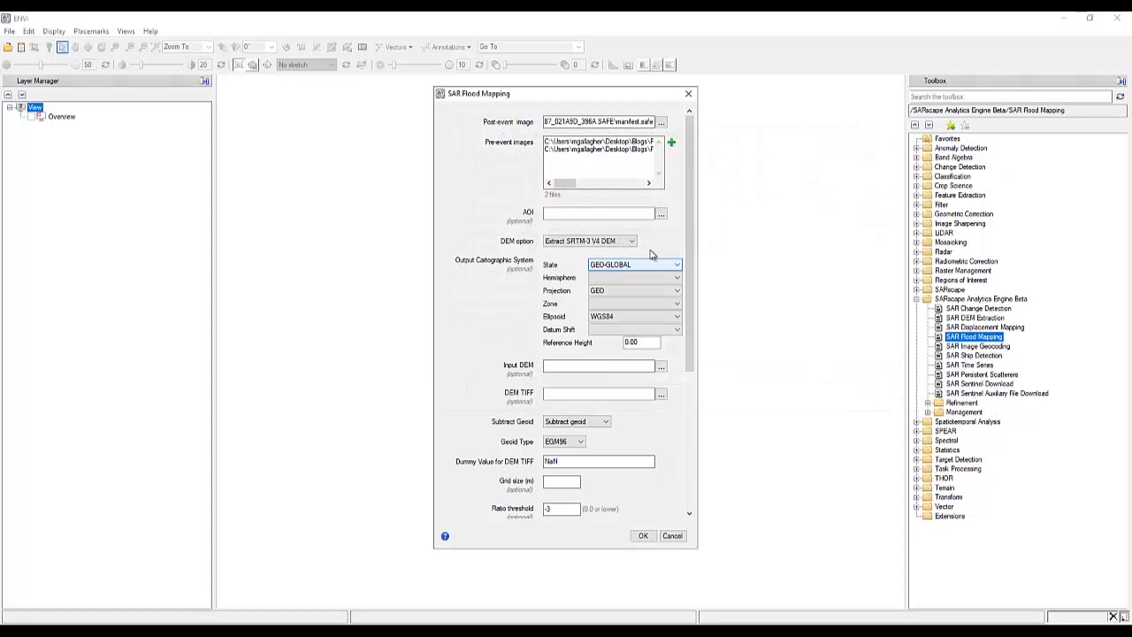
- Choose aoi.shp as the area of interest
click(662, 212)
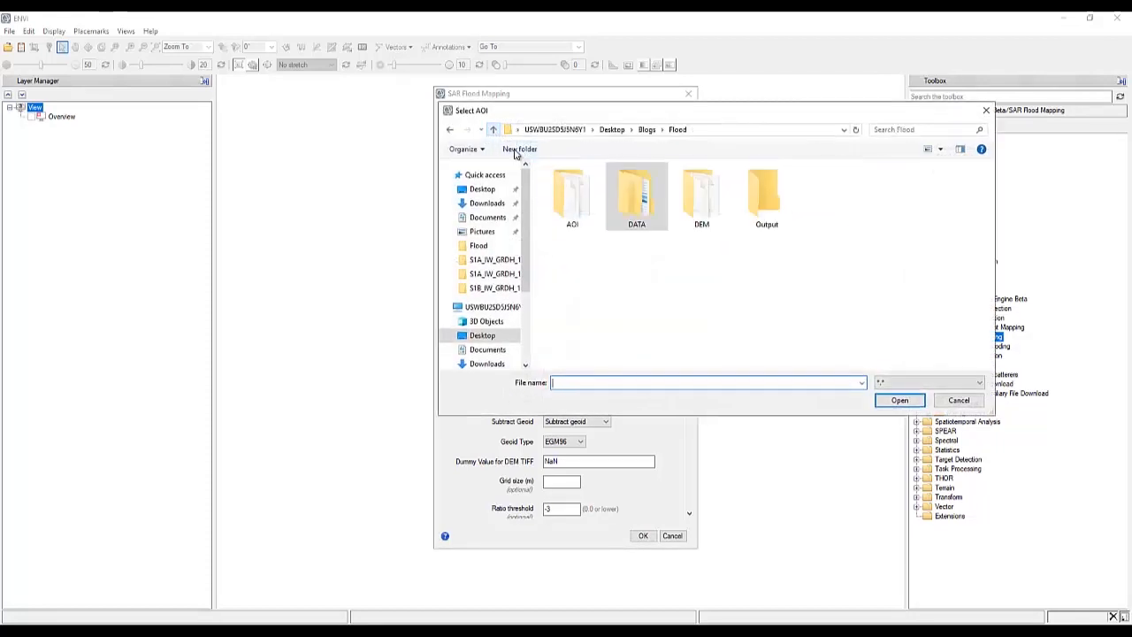
double_click(572, 194)
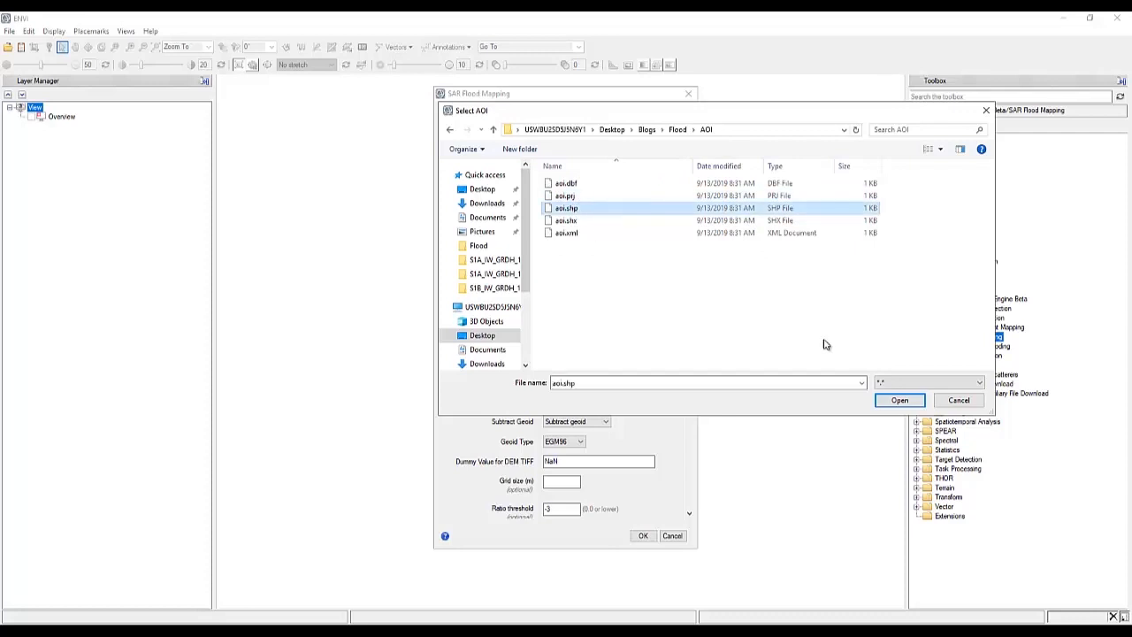
click(899, 400)
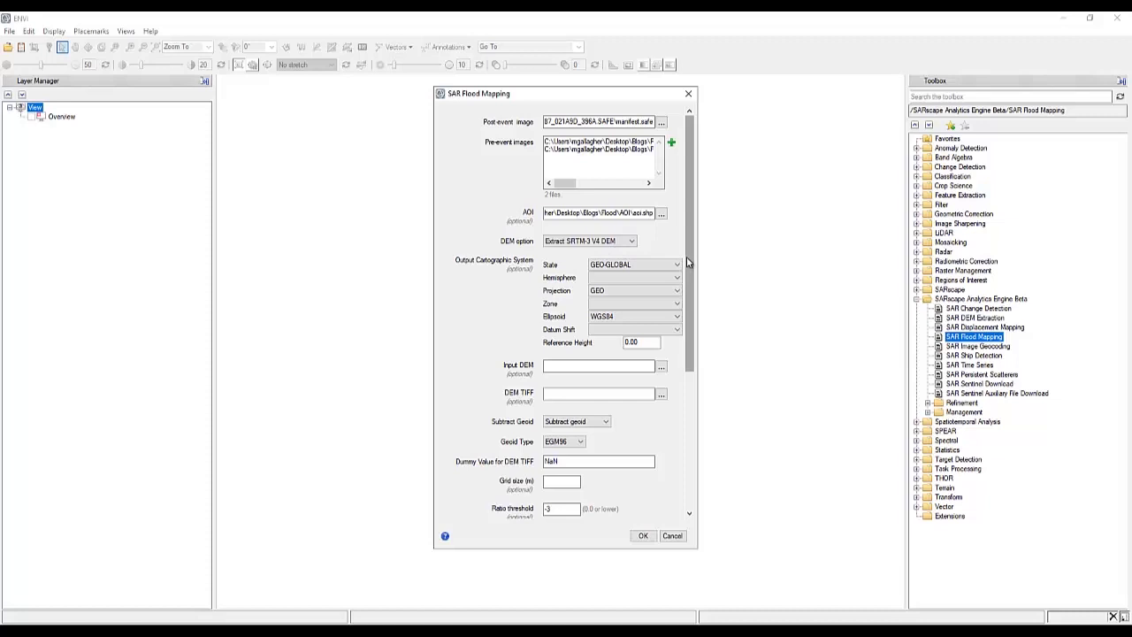
scroll(down, 3)
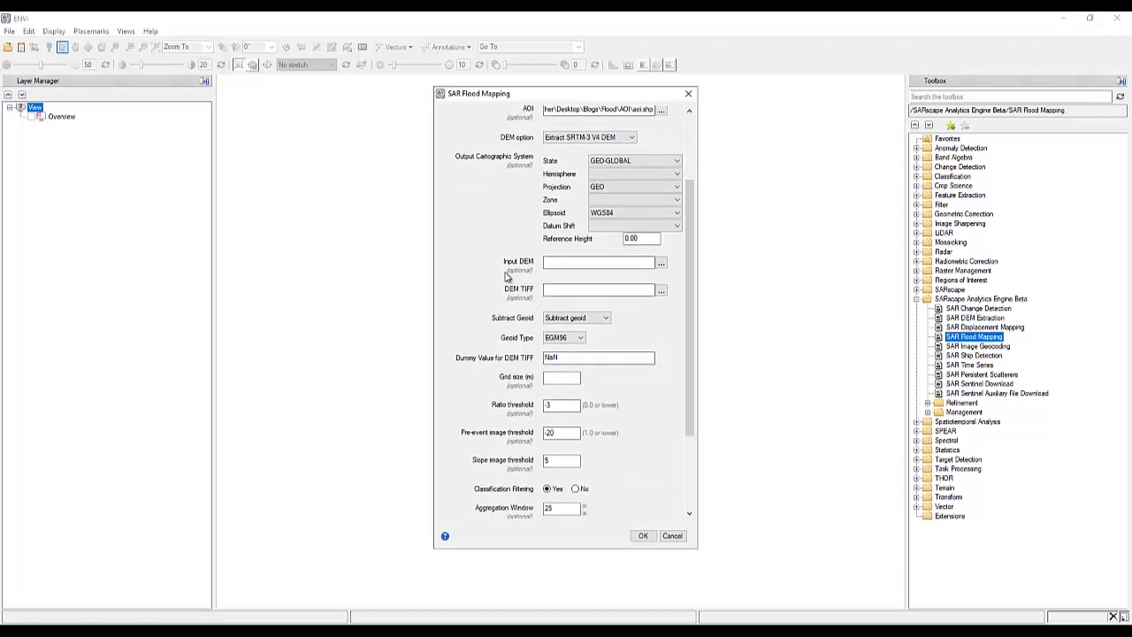
mouse_move(527, 304)
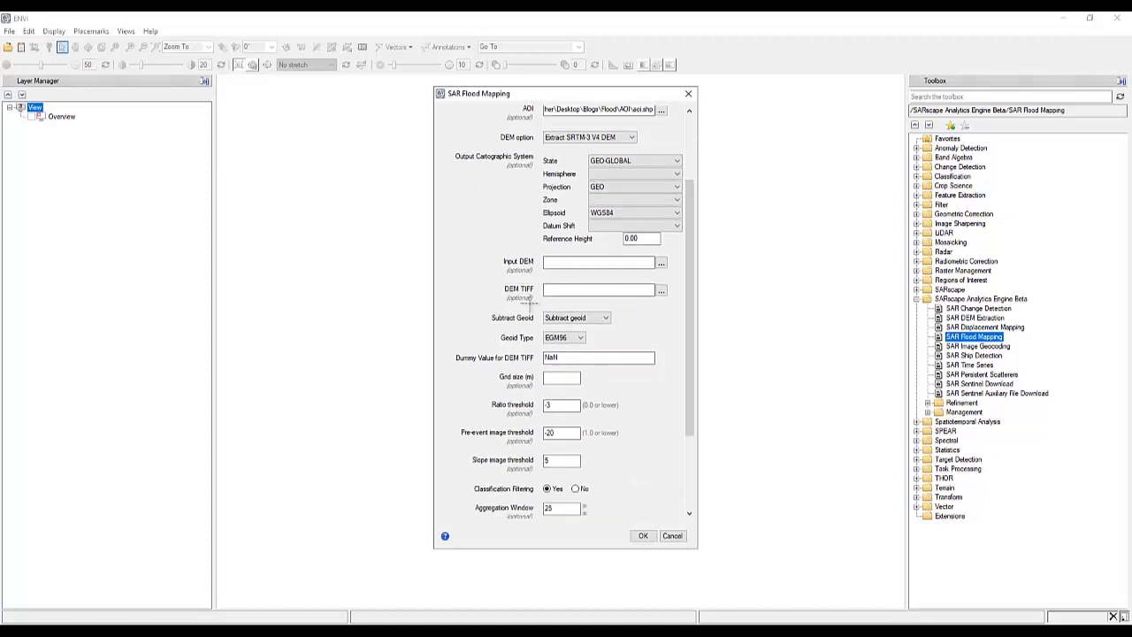
mouse_move(637, 371)
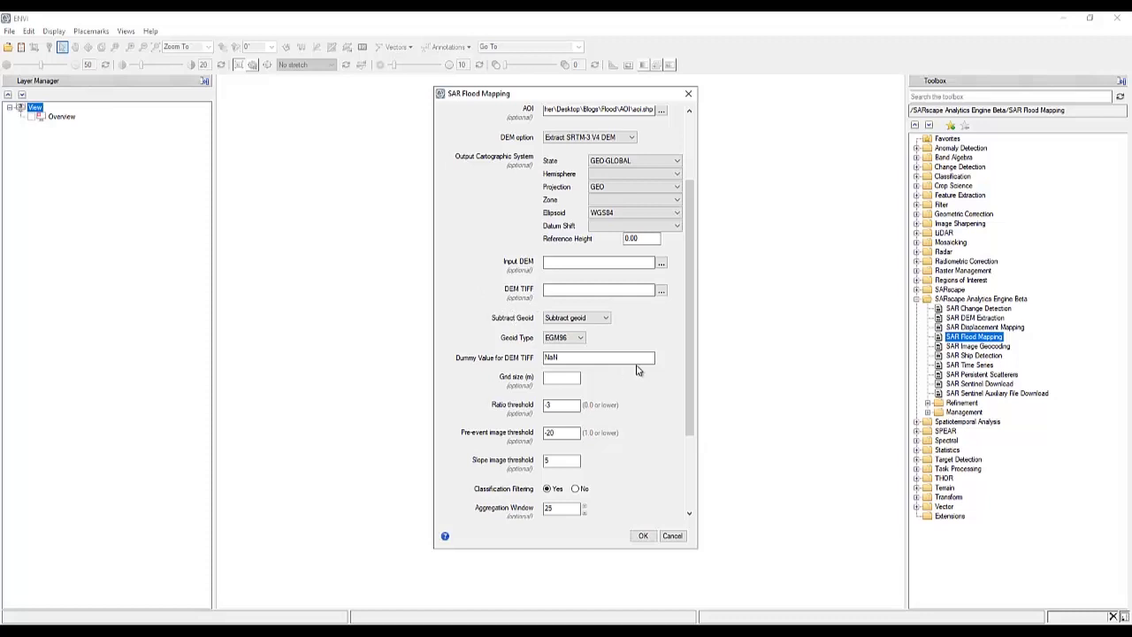
scroll(down, 3)
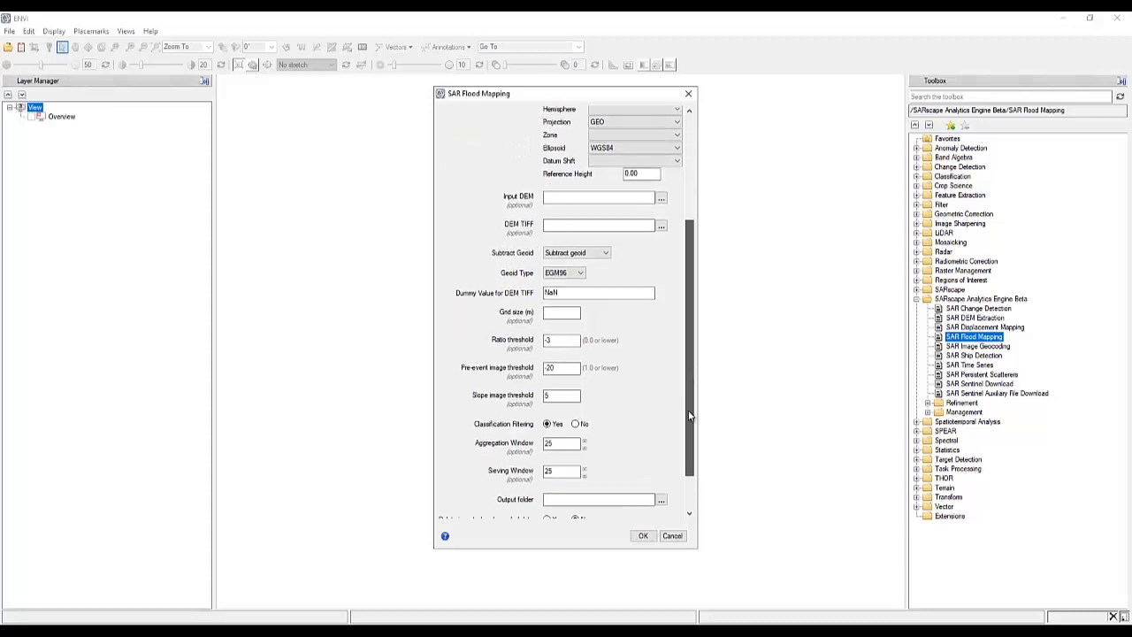
scroll(down, 3)
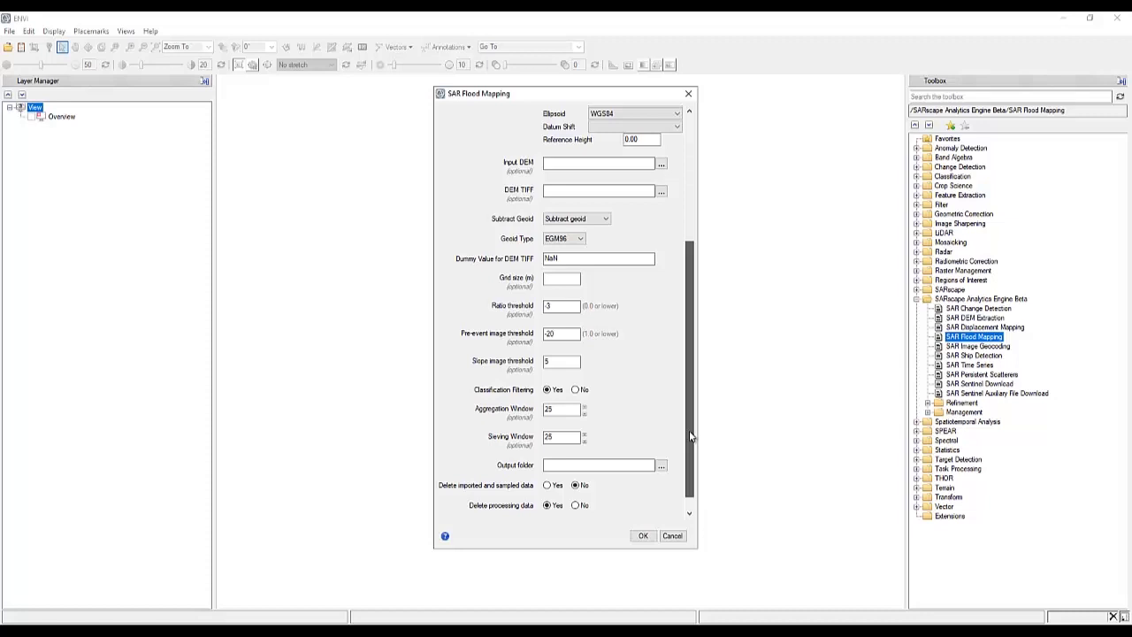
scroll(down, 3)
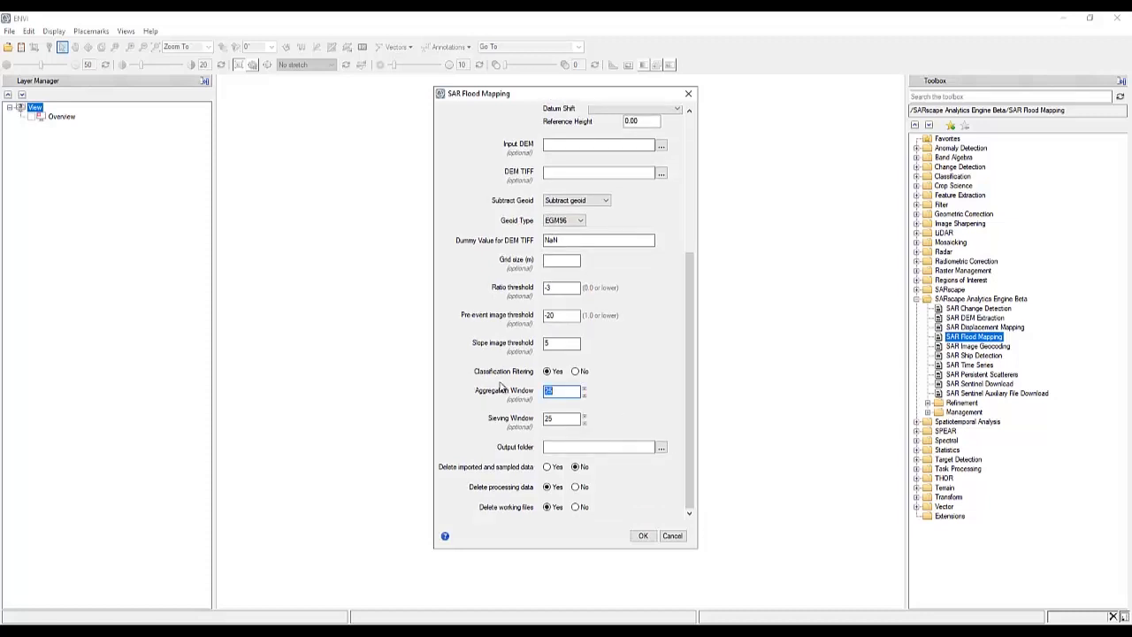
- Set Serving Window to 10, output to Flood\Output with Delete processing data, and run the mapping
click(560, 417)
text(10)
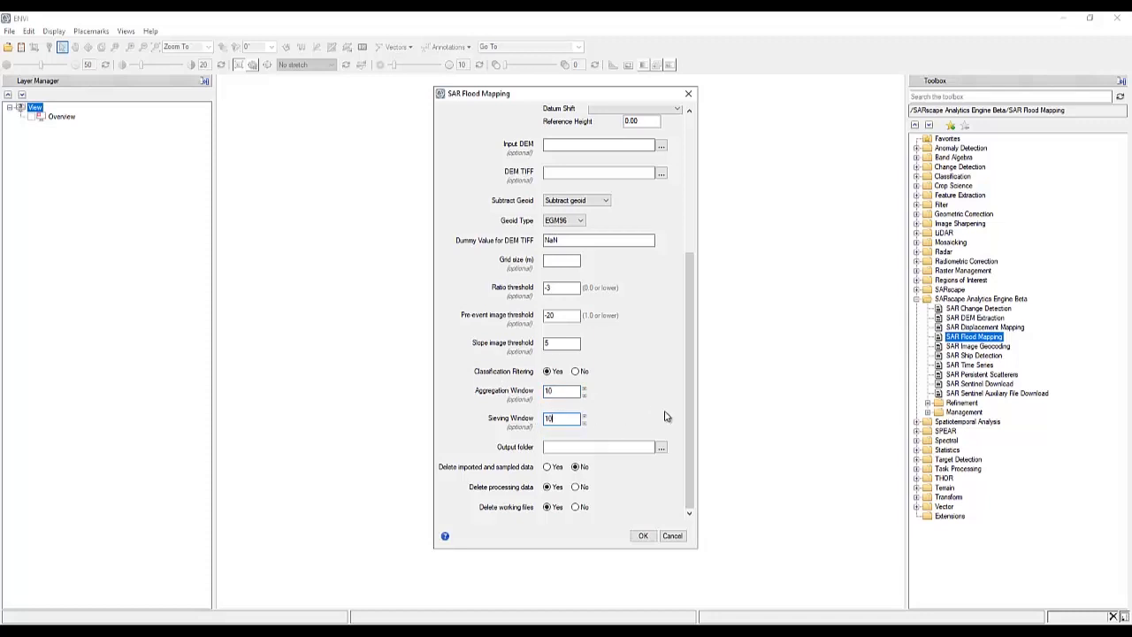
click(662, 446)
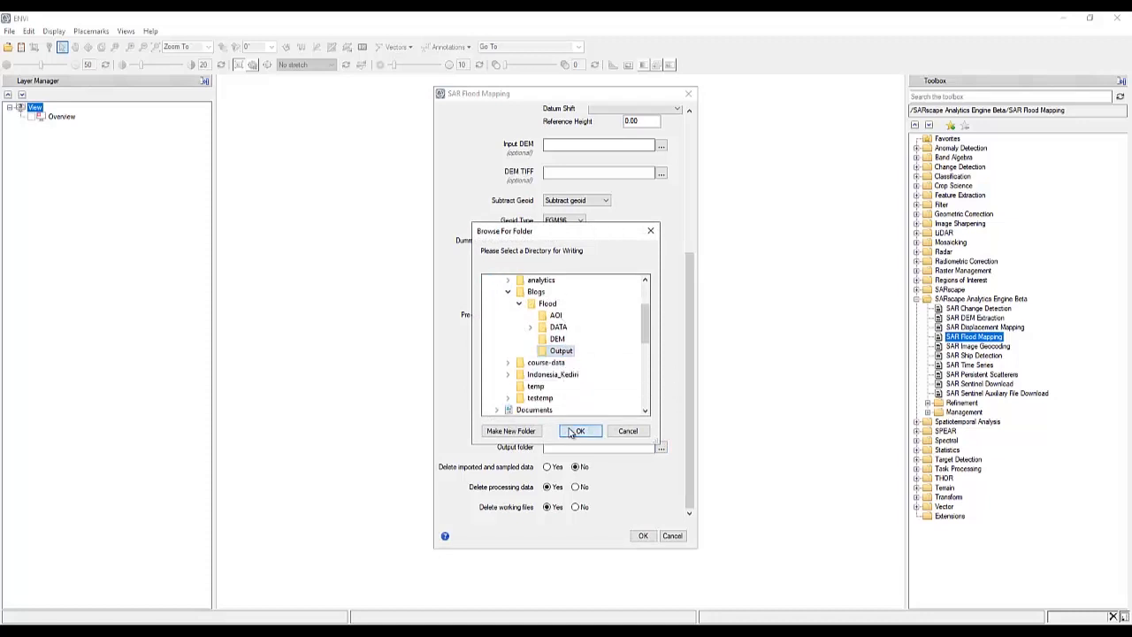
click(581, 432)
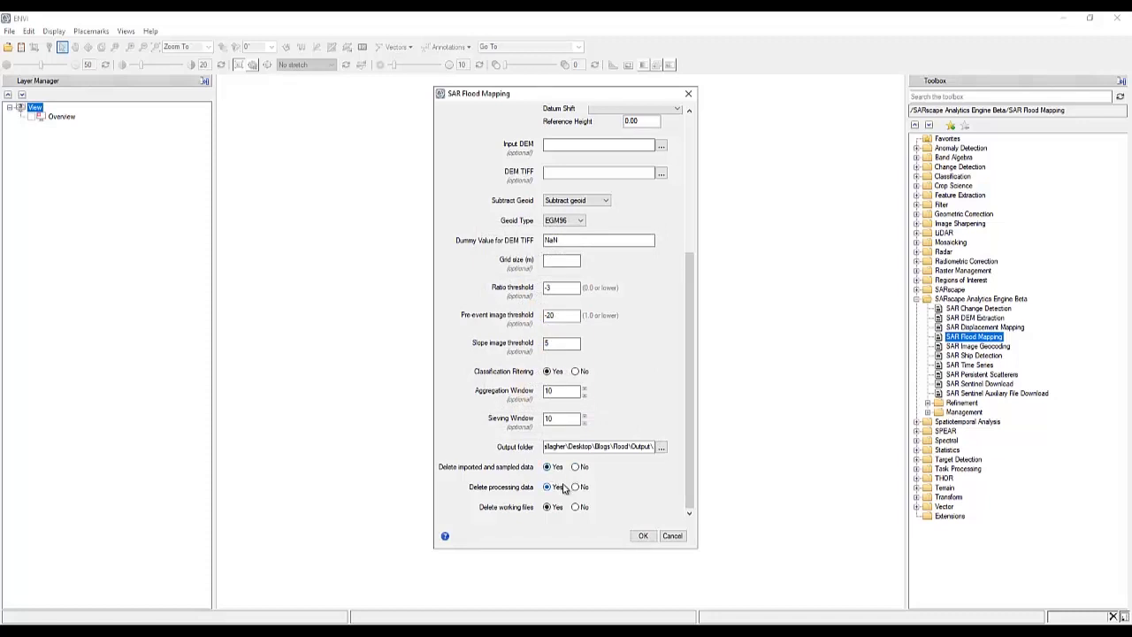
click(575, 467)
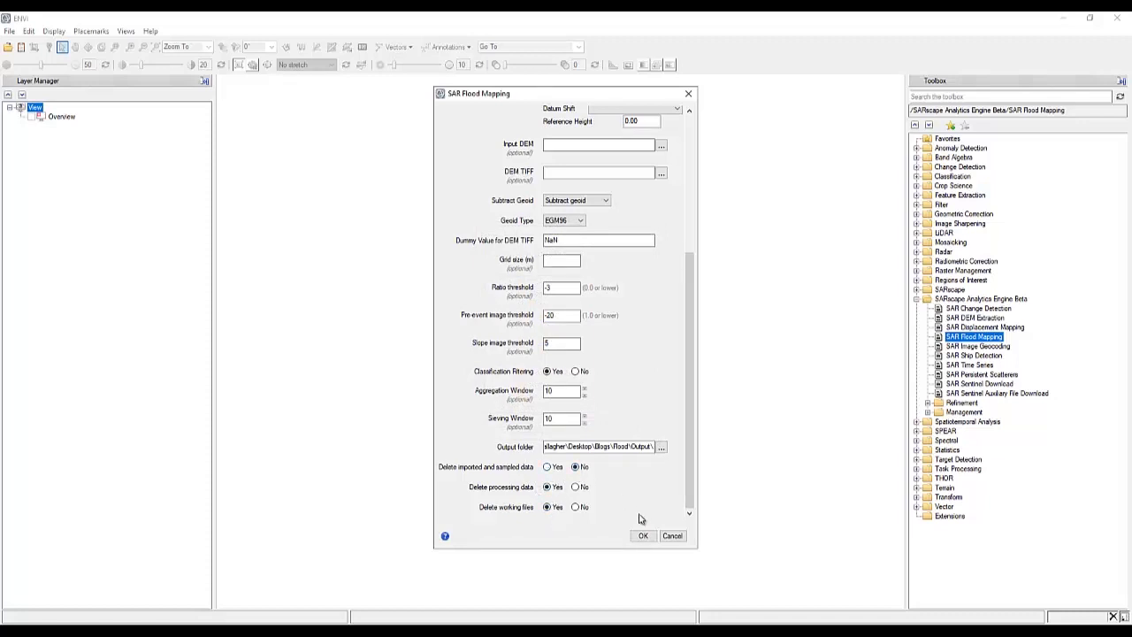
click(644, 534)
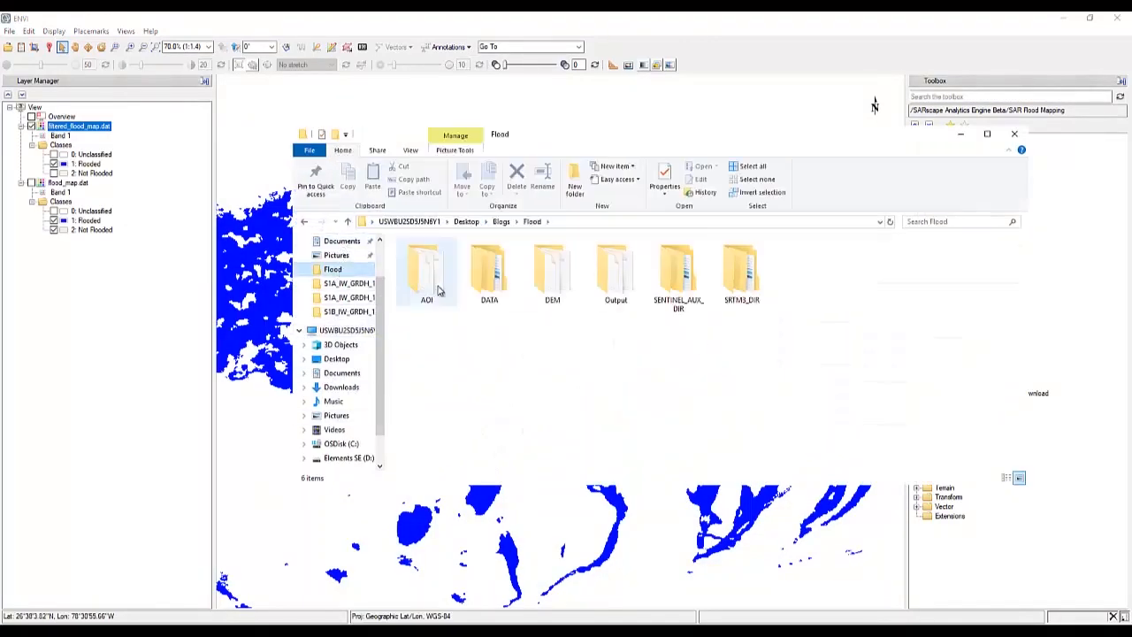
- Browse into Flood\Output\intermediate and select pre_event.dat among dem_slope and ratio files
click(488, 272)
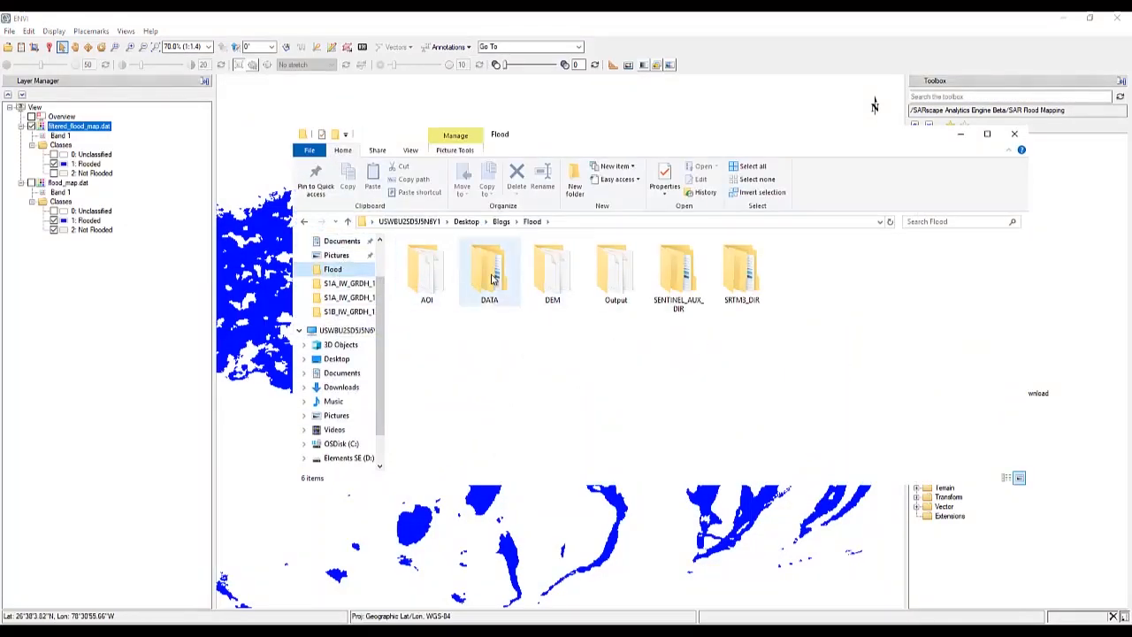
double_click(616, 272)
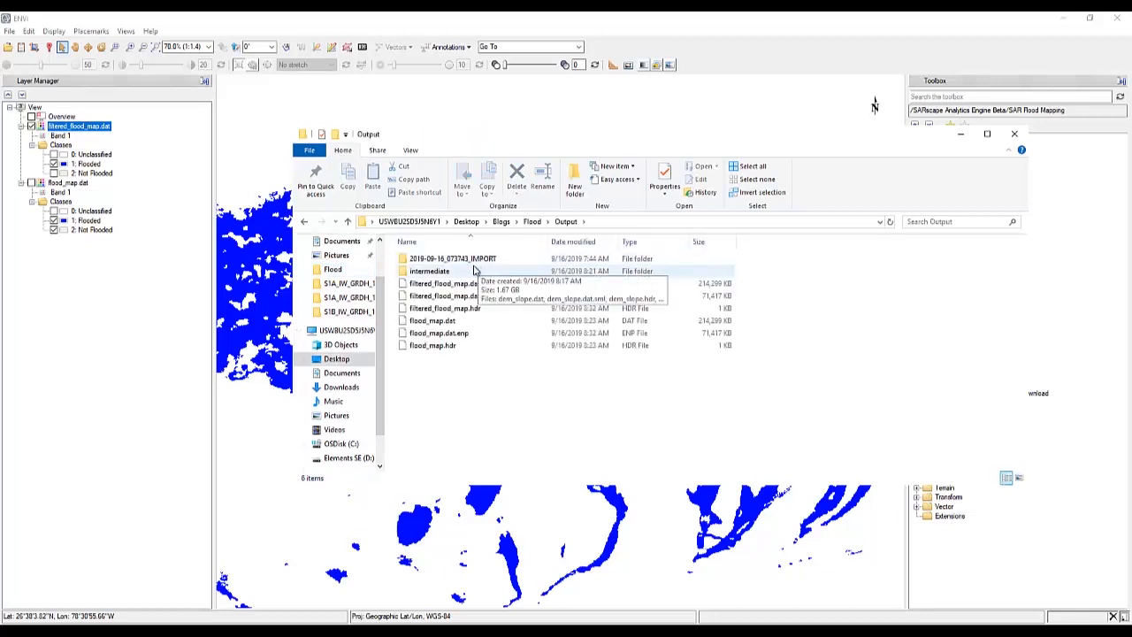
double_click(428, 271)
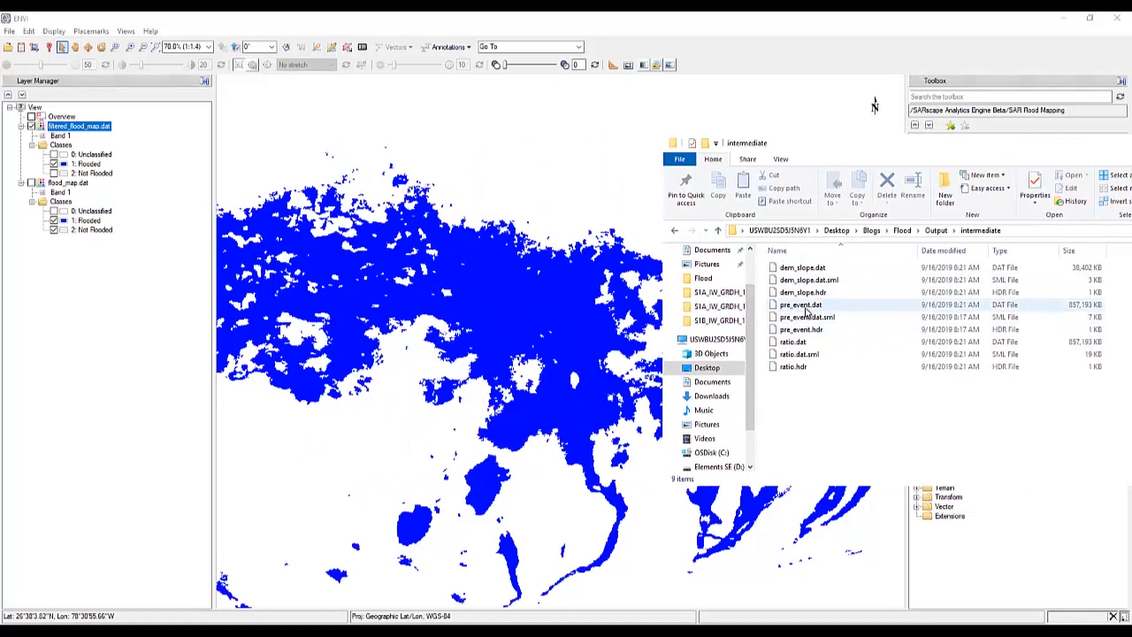
click(800, 304)
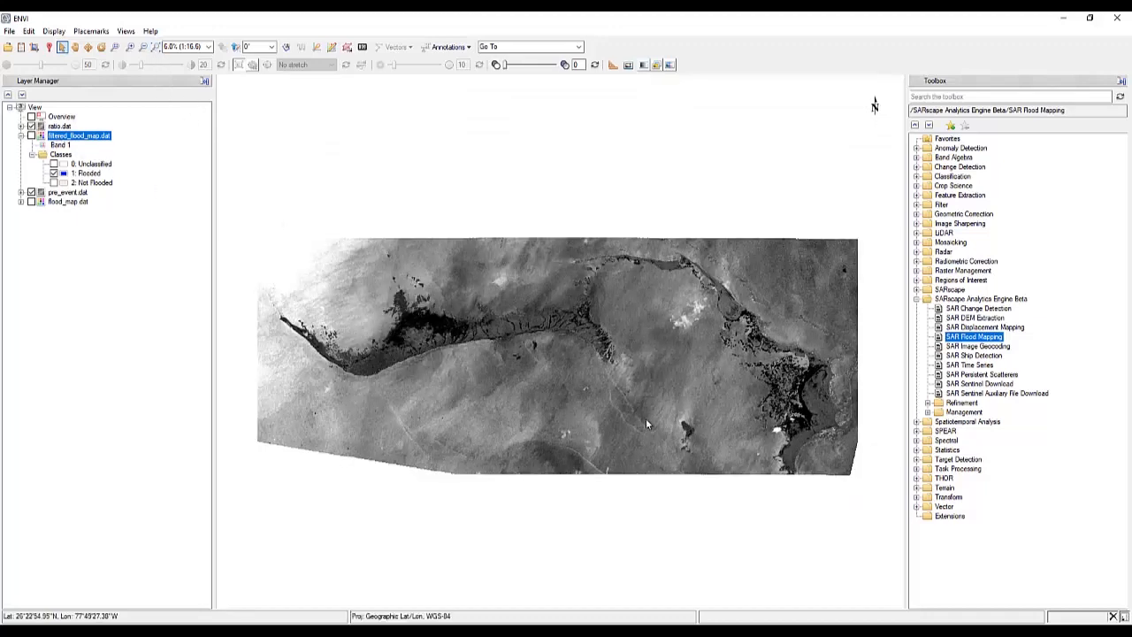
mouse_move(396, 297)
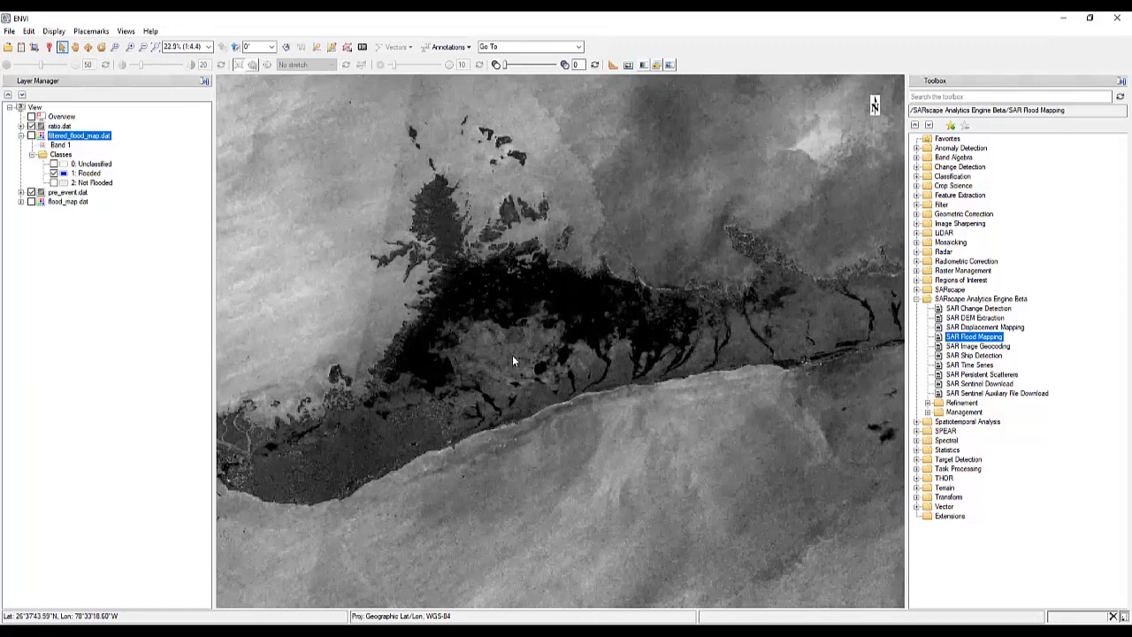
- Select the ratio.dat layer in the Layer Manager to inspect the dark flooded terrain
click(60, 126)
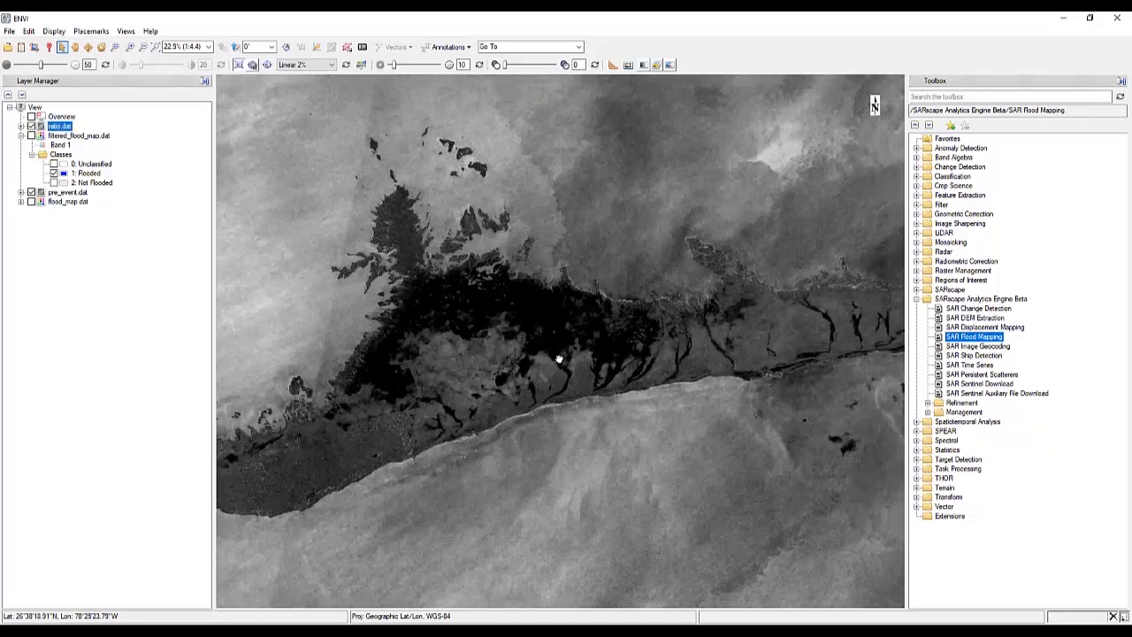